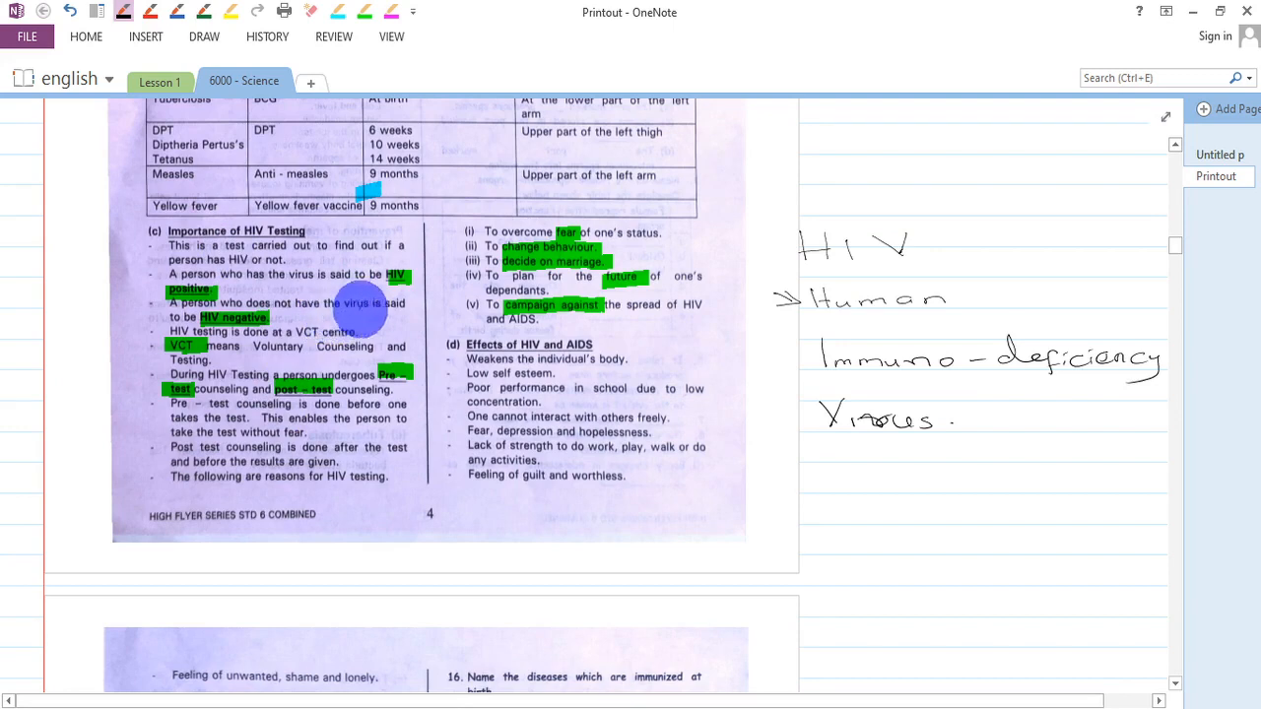
{"action": "mouse_move", "coordinate": [862, 250]}
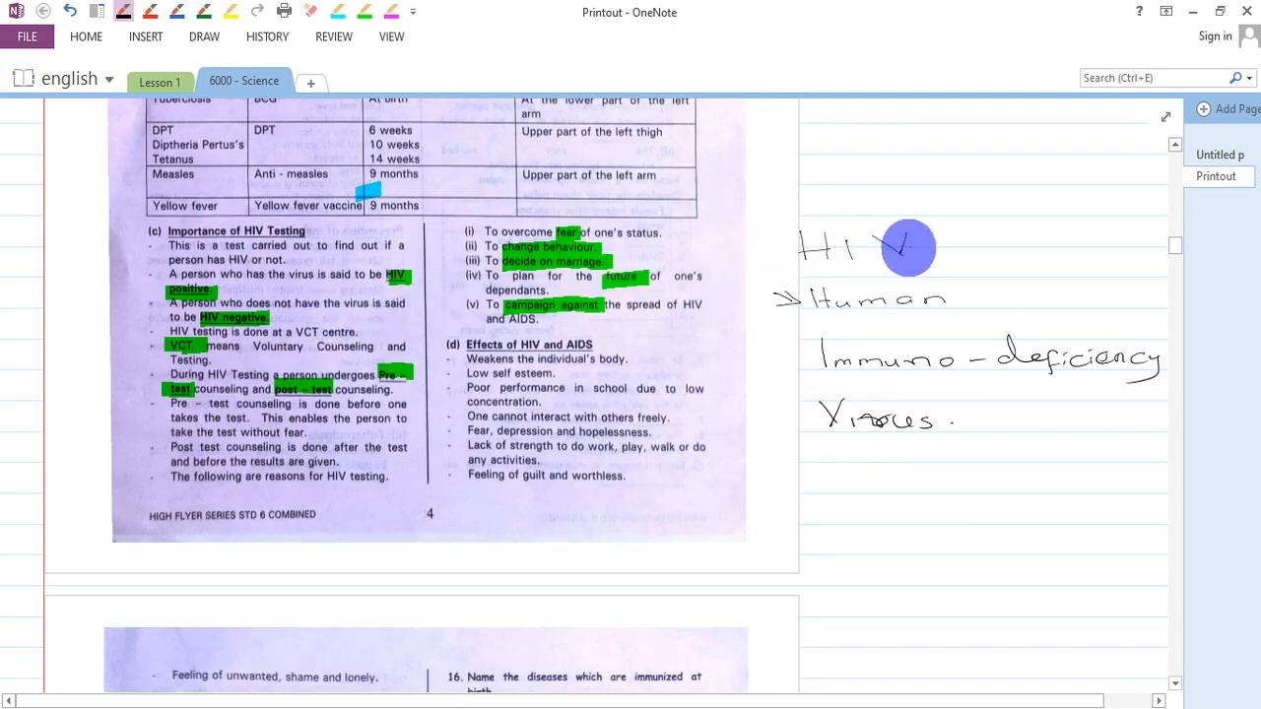
{"action": "mouse_move", "coordinate": [793, 309]}
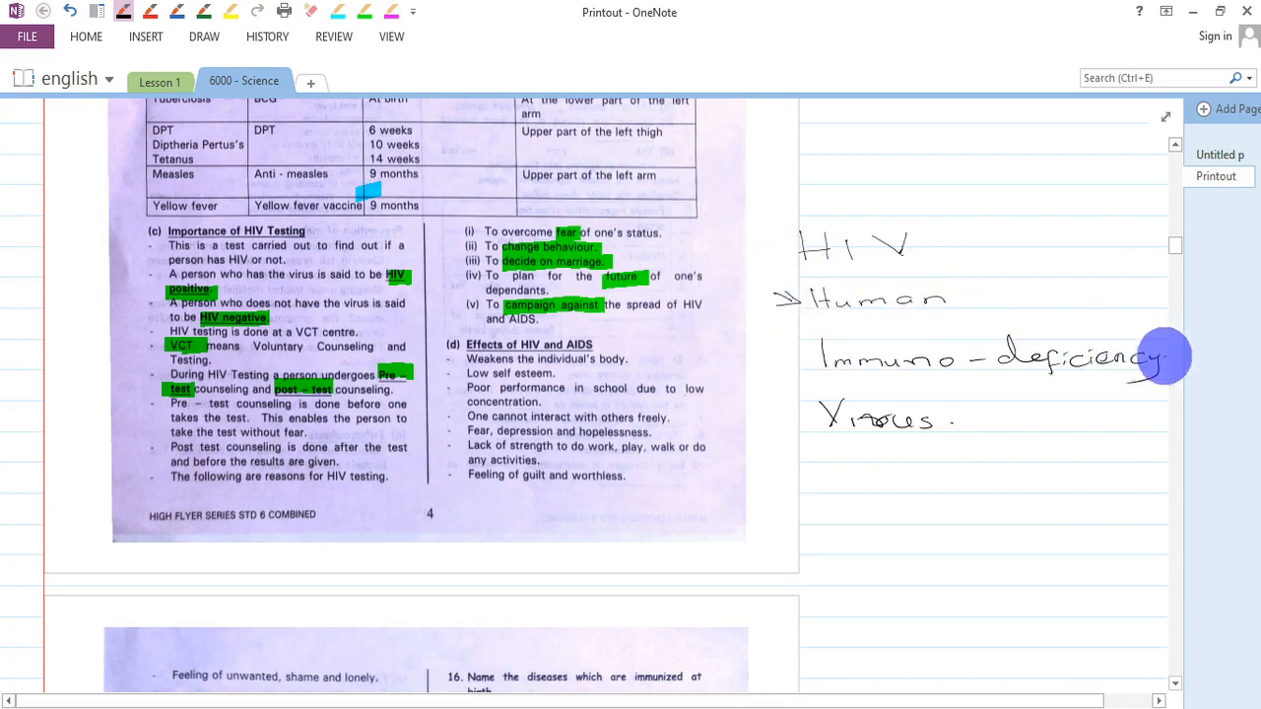
{"action": "mouse_move", "coordinate": [334, 374]}
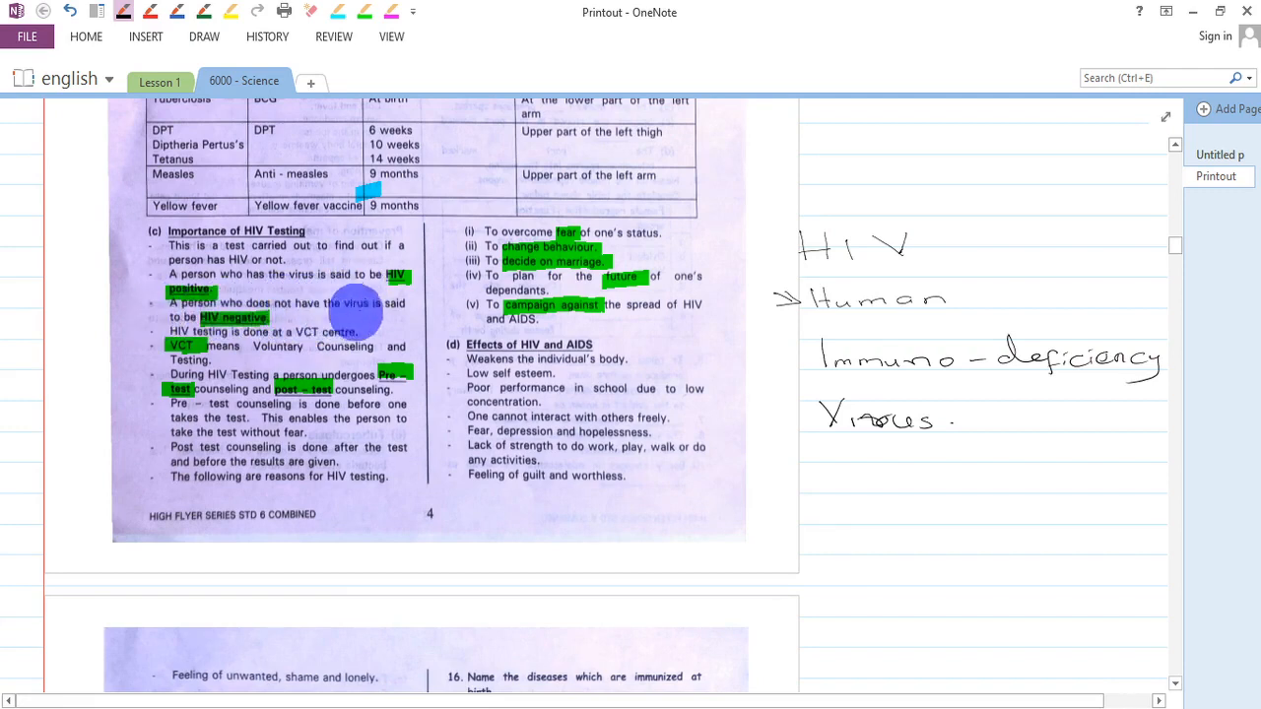
{"action": "mouse_move", "coordinate": [306, 320]}
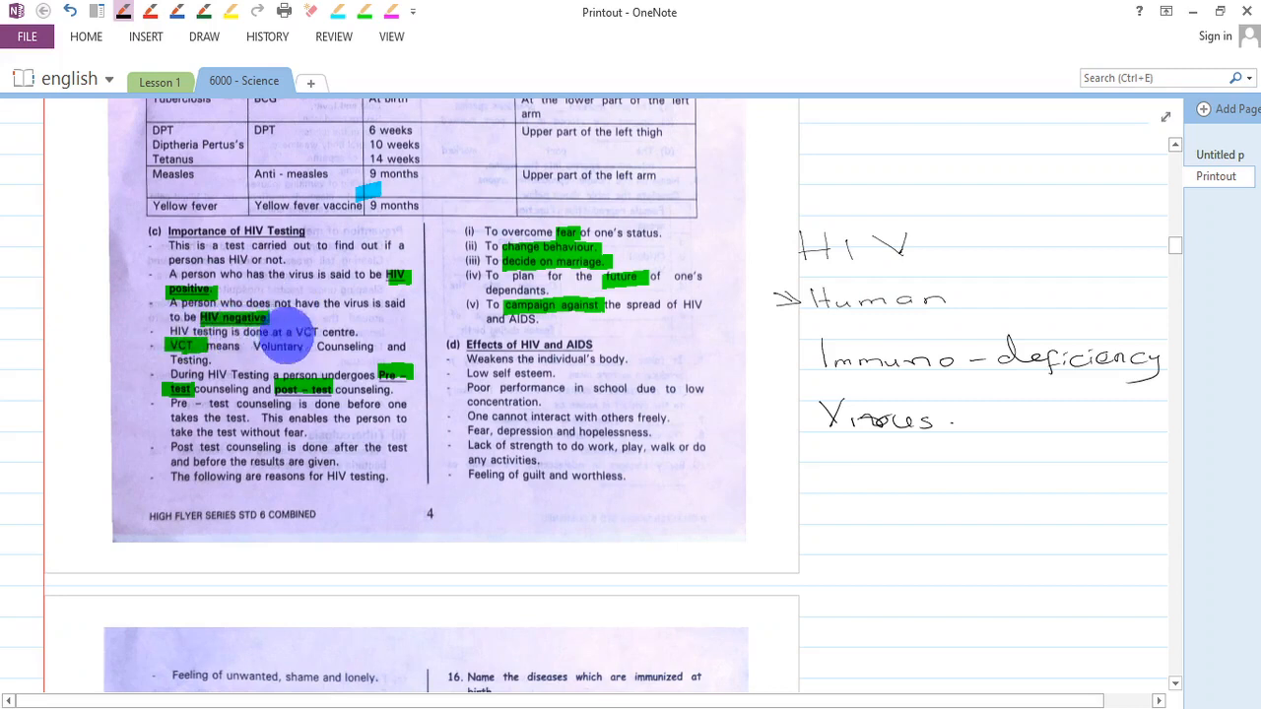
{"action": "mouse_move", "coordinate": [335, 333]}
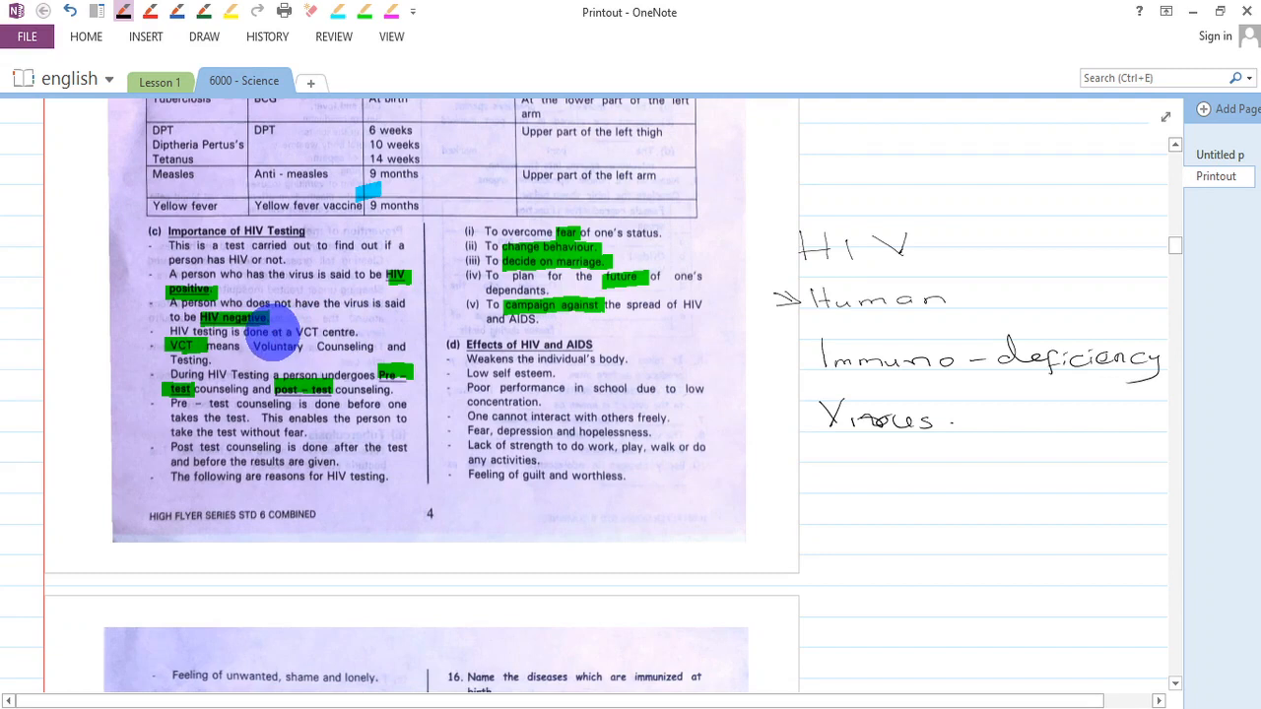
{"action": "mouse_move", "coordinate": [313, 349]}
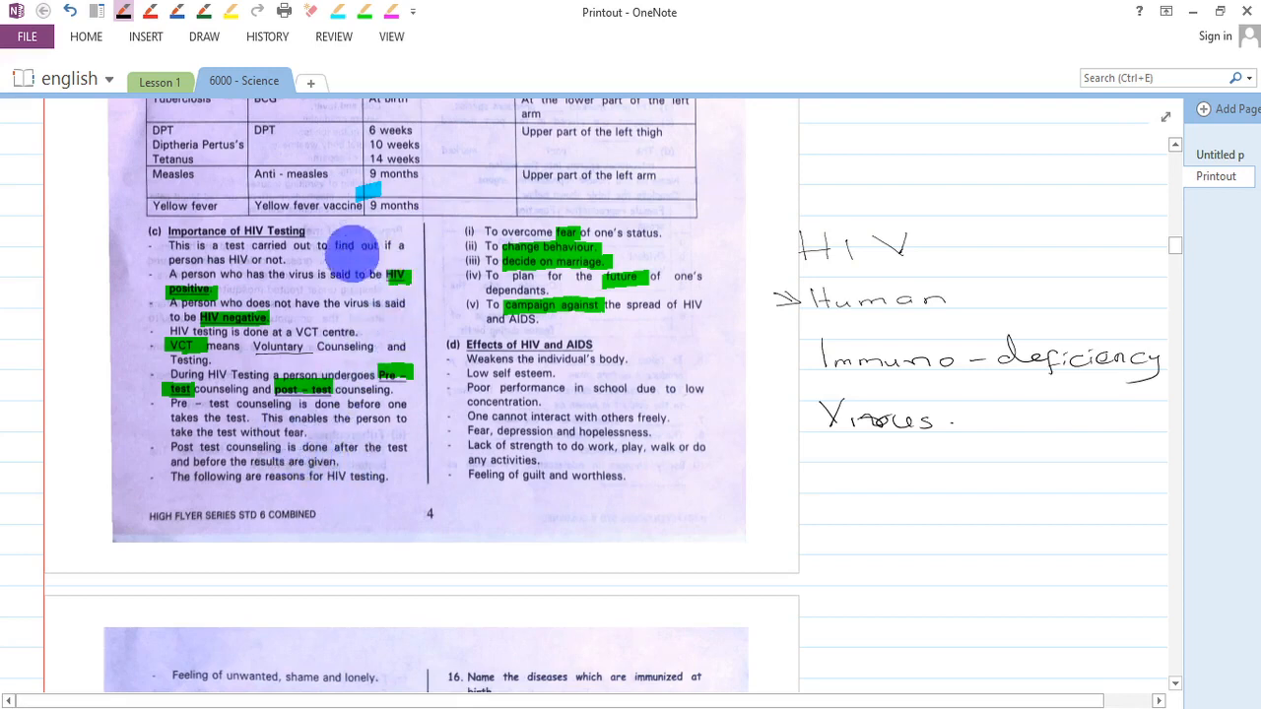
{"action": "mouse_move", "coordinate": [576, 227]}
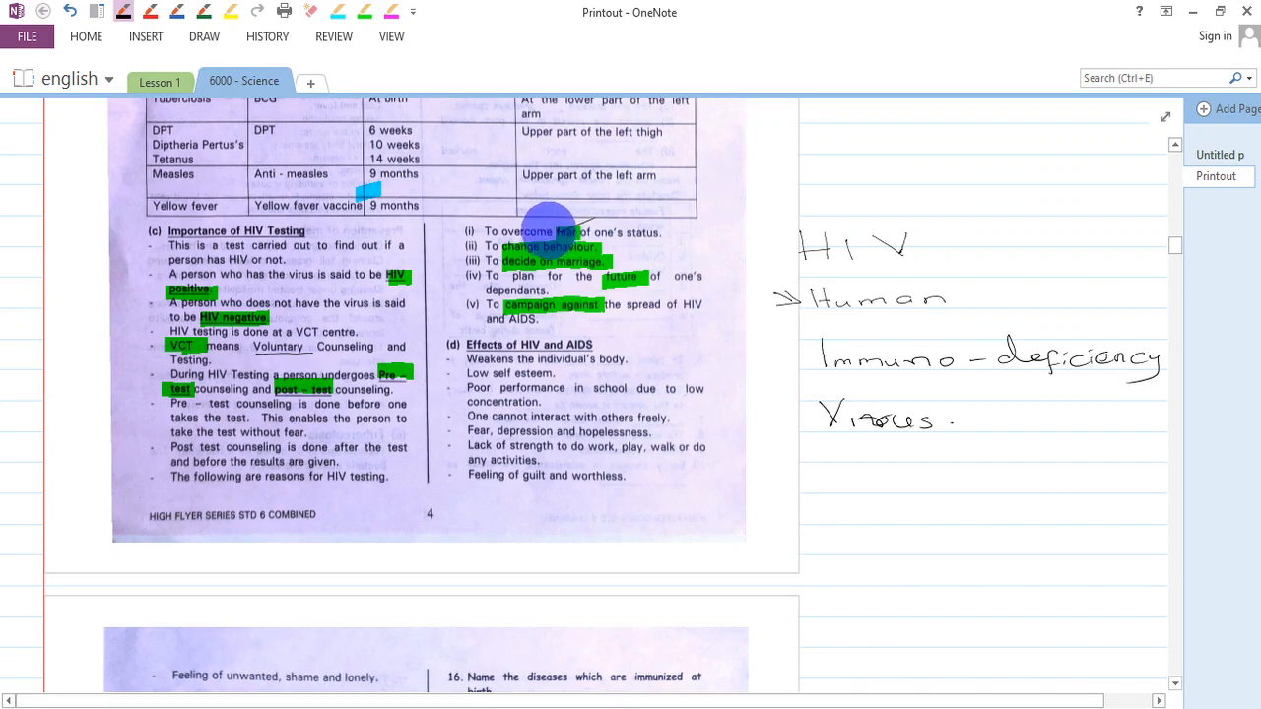
{"action": "mouse_move", "coordinate": [556, 214]}
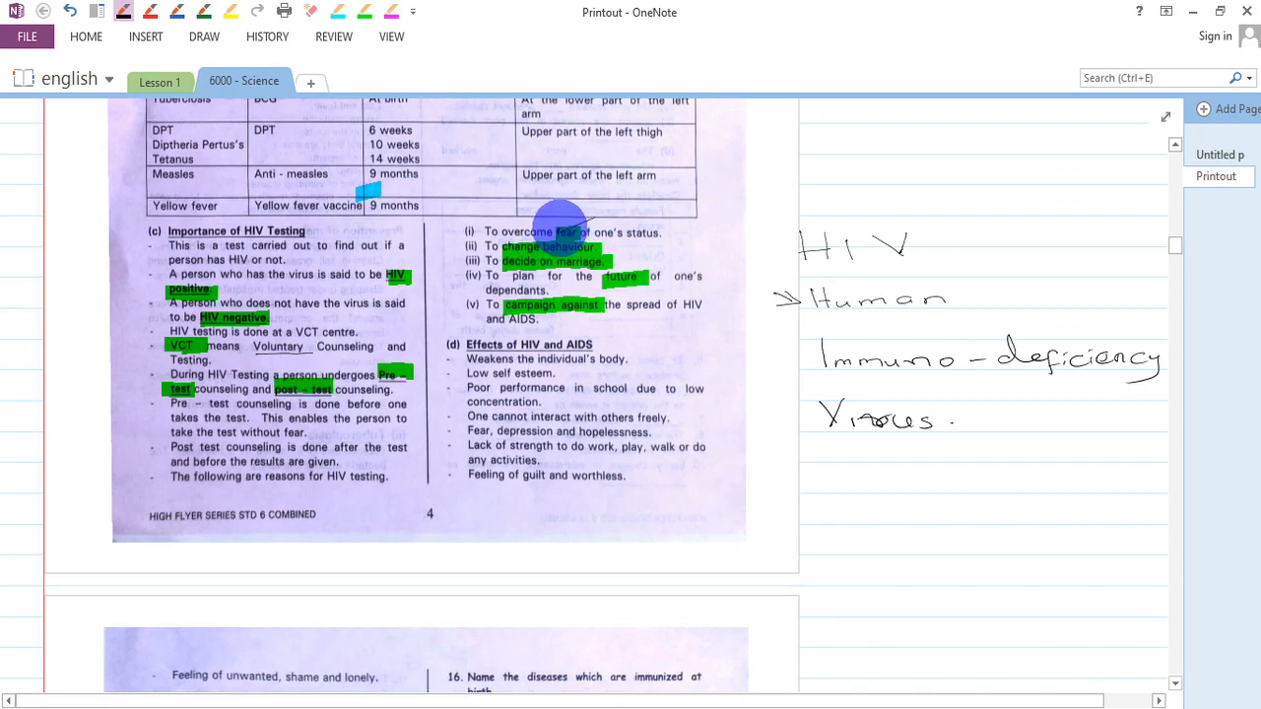
{"action": "mouse_move", "coordinate": [440, 251]}
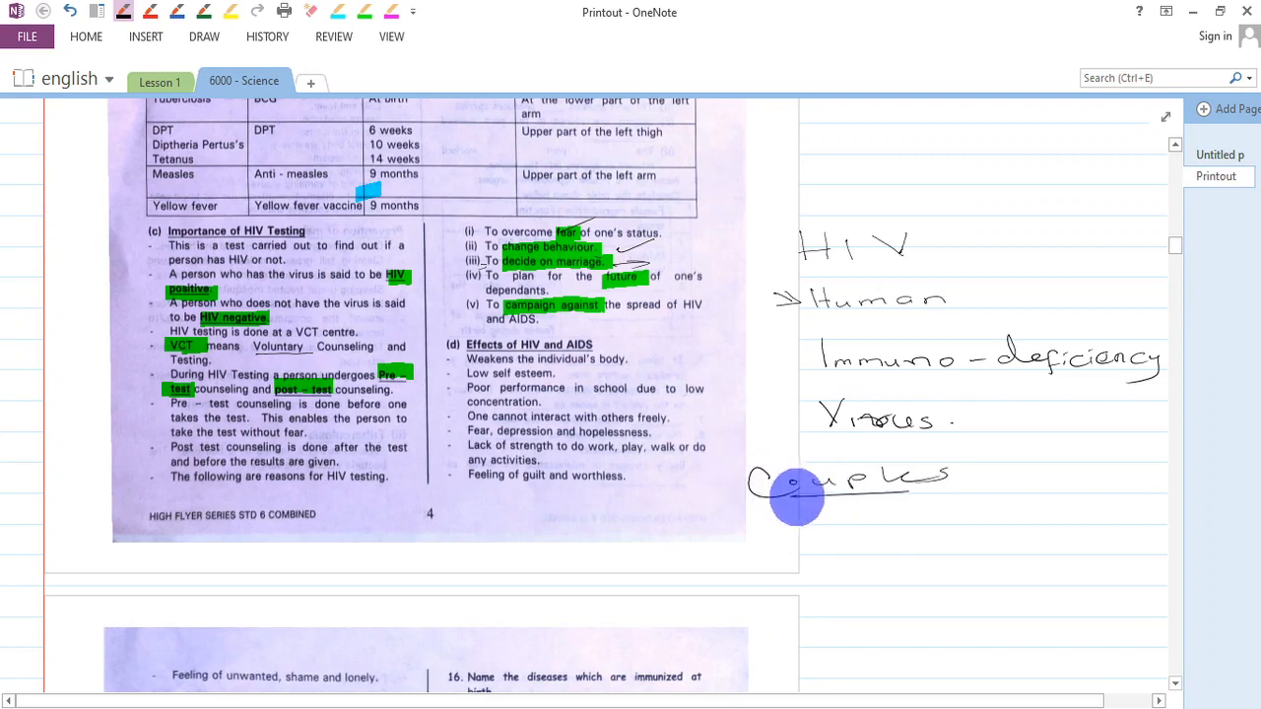
{"action": "mouse_move", "coordinate": [616, 271]}
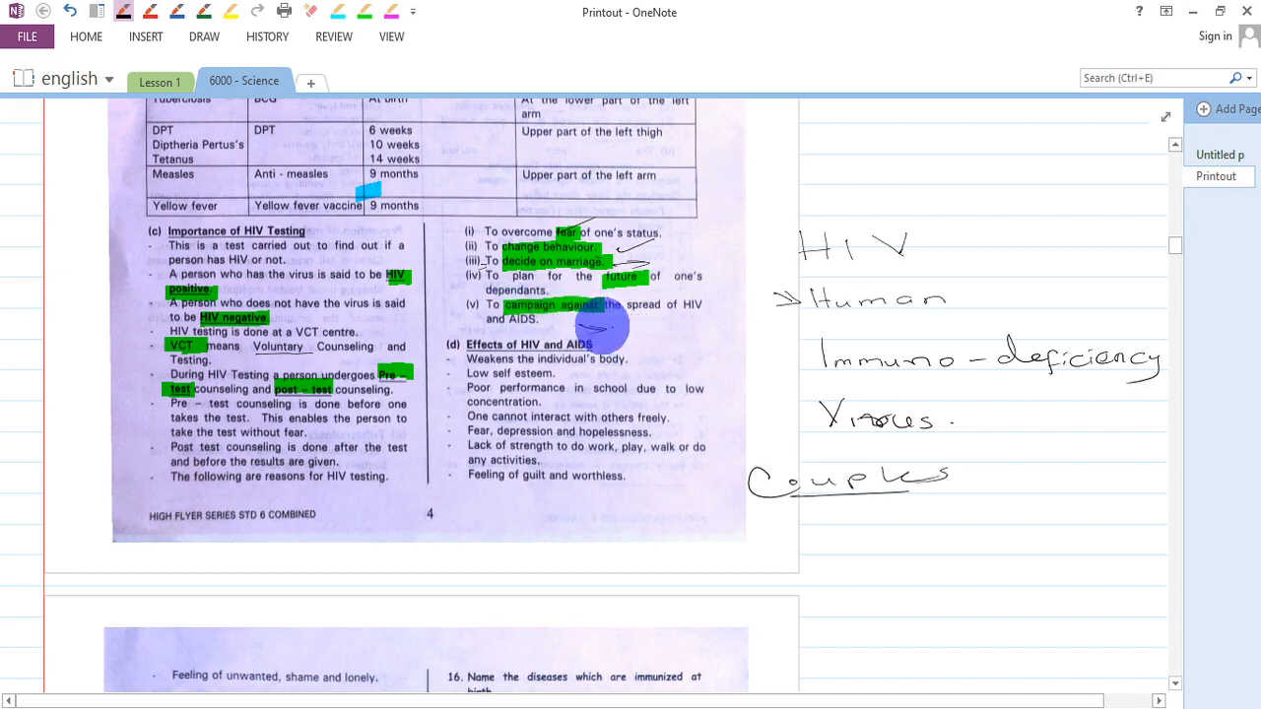
{"action": "mouse_move", "coordinate": [623, 330]}
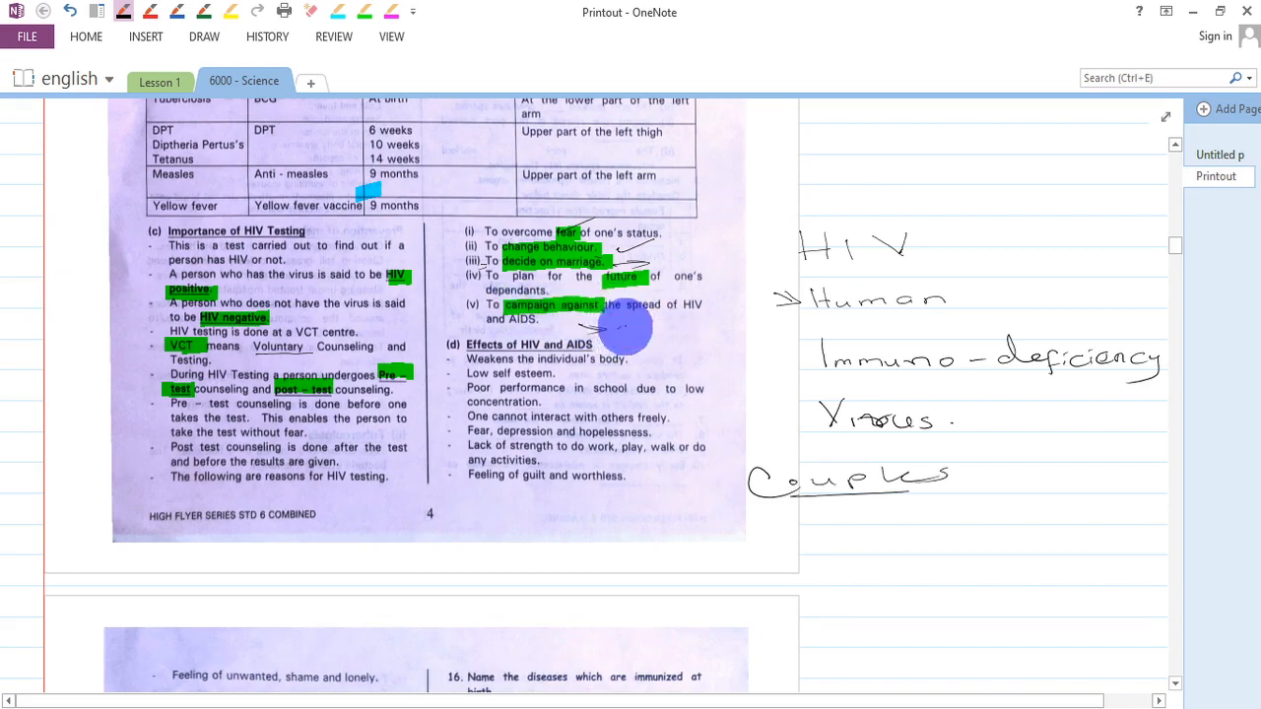
Step: Handwrite 'books' beside the arrow to finish the 'write books' note under the HIV campaign reason
{"action": "left_click_drag", "start_coordinate": [626, 326], "coordinate": [680, 355]}
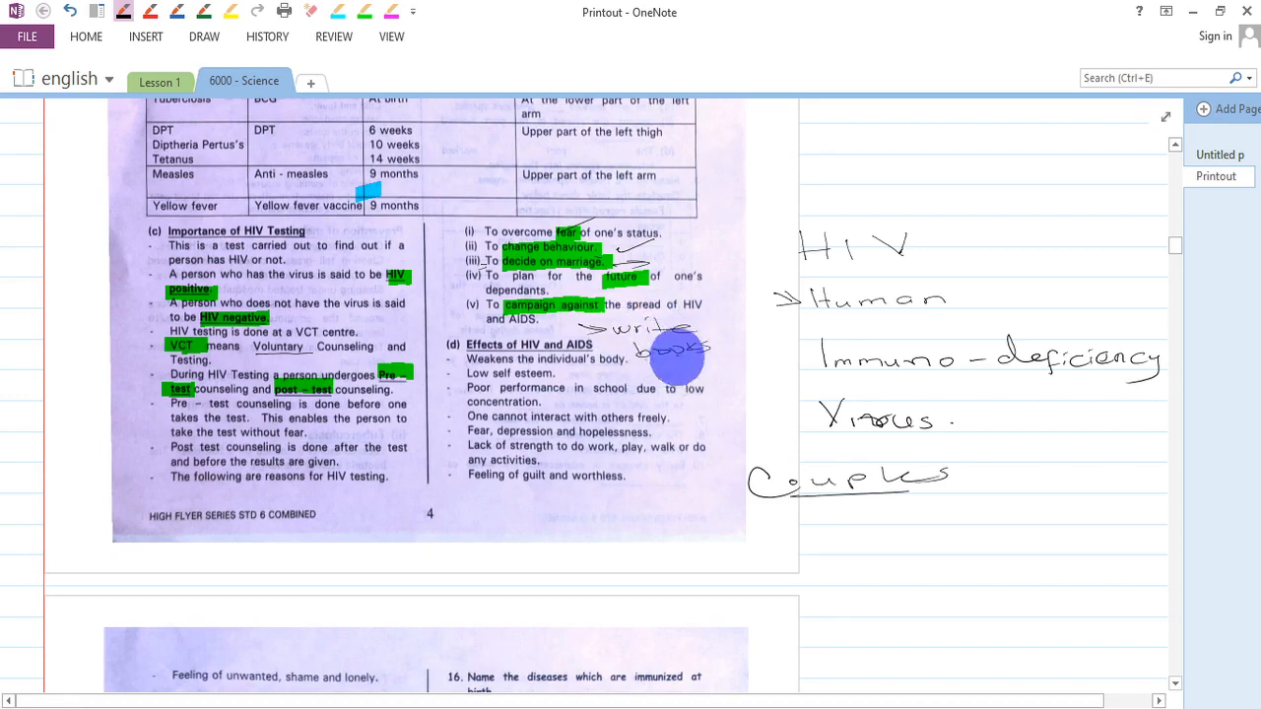